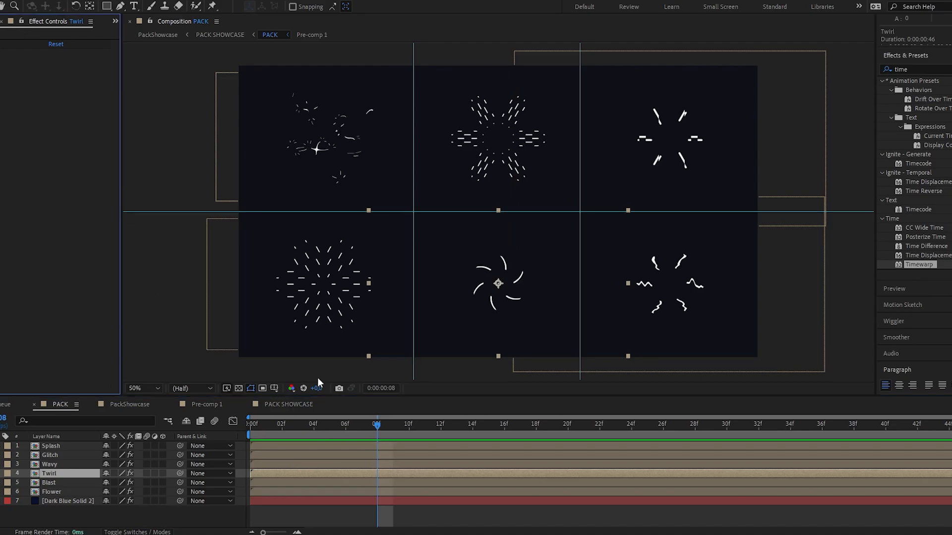
Start the RAM preview so the six burst effects animate together in the PACK grid.
click(280, 435)
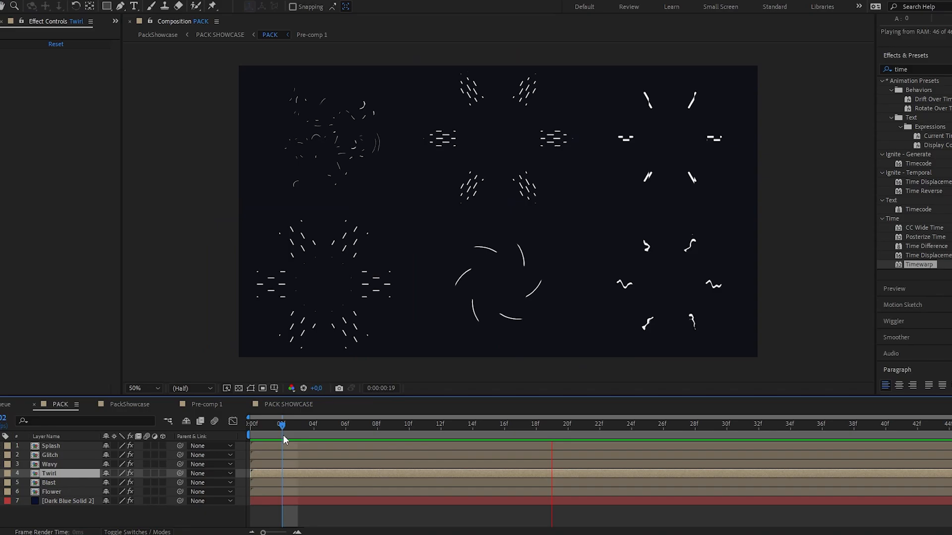
click(281, 424)
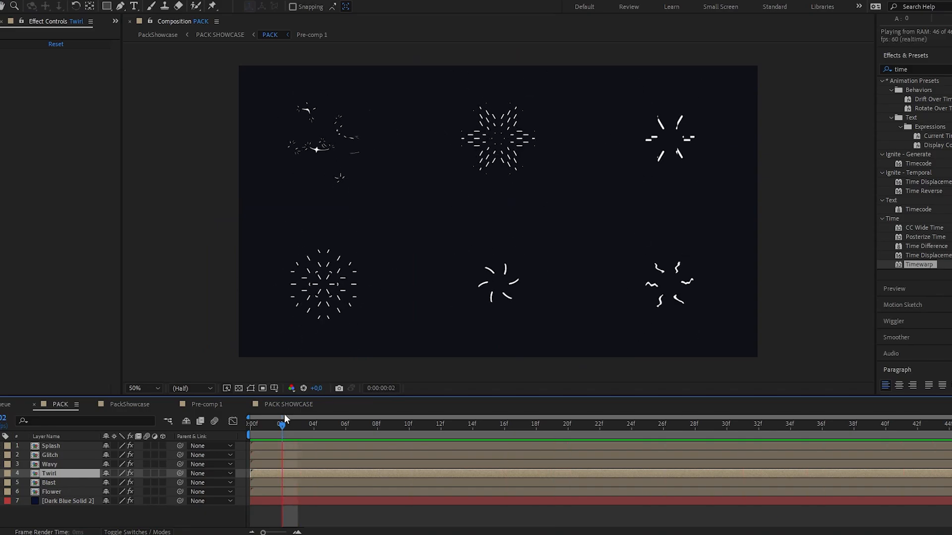